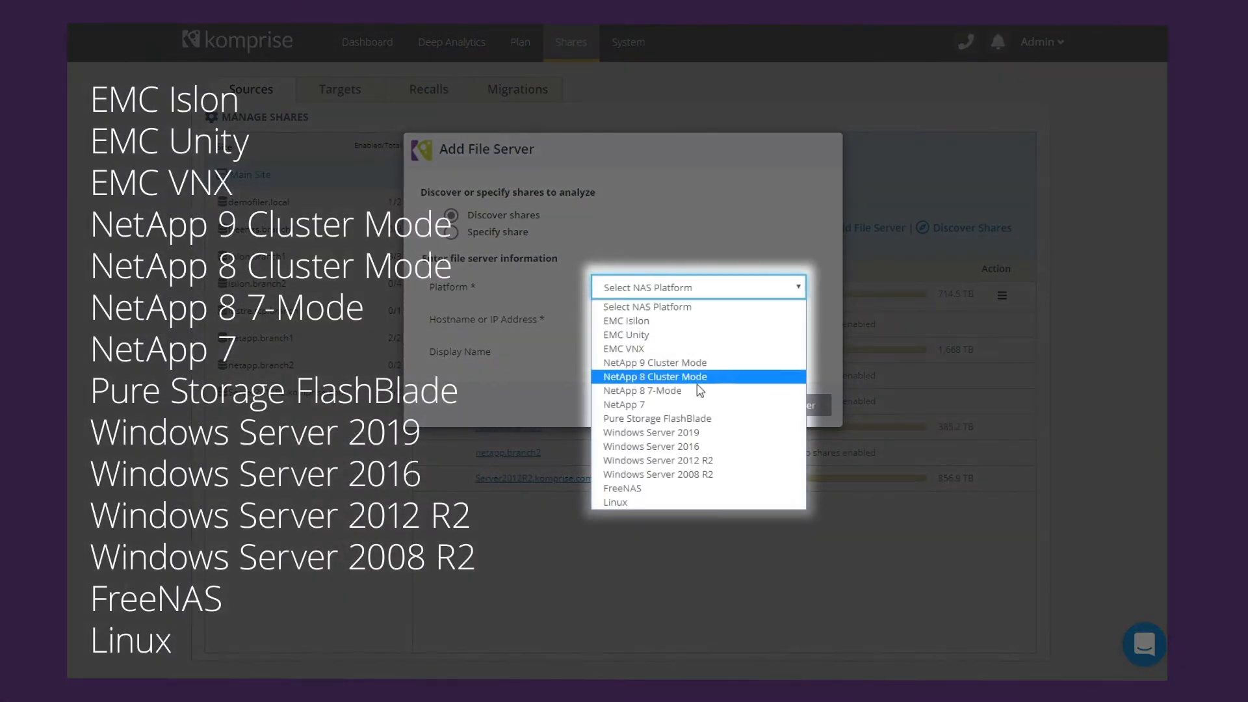
mouse_move(681, 255)
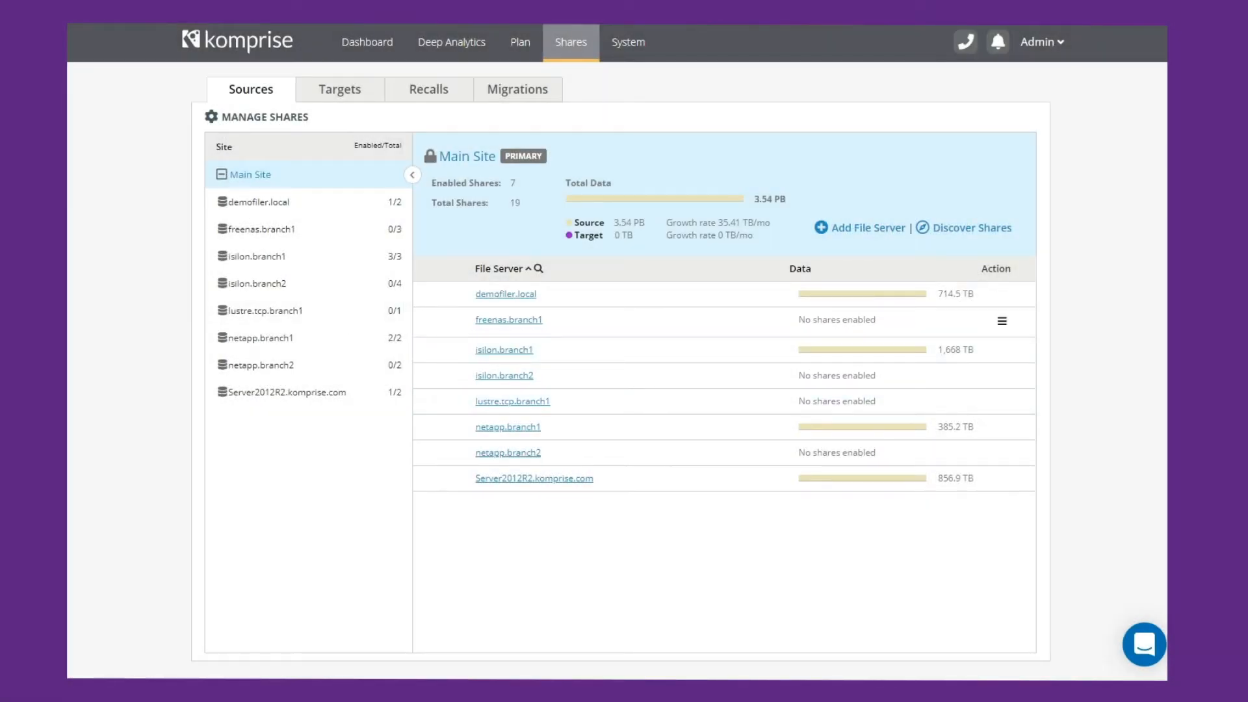
left_click(520, 43)
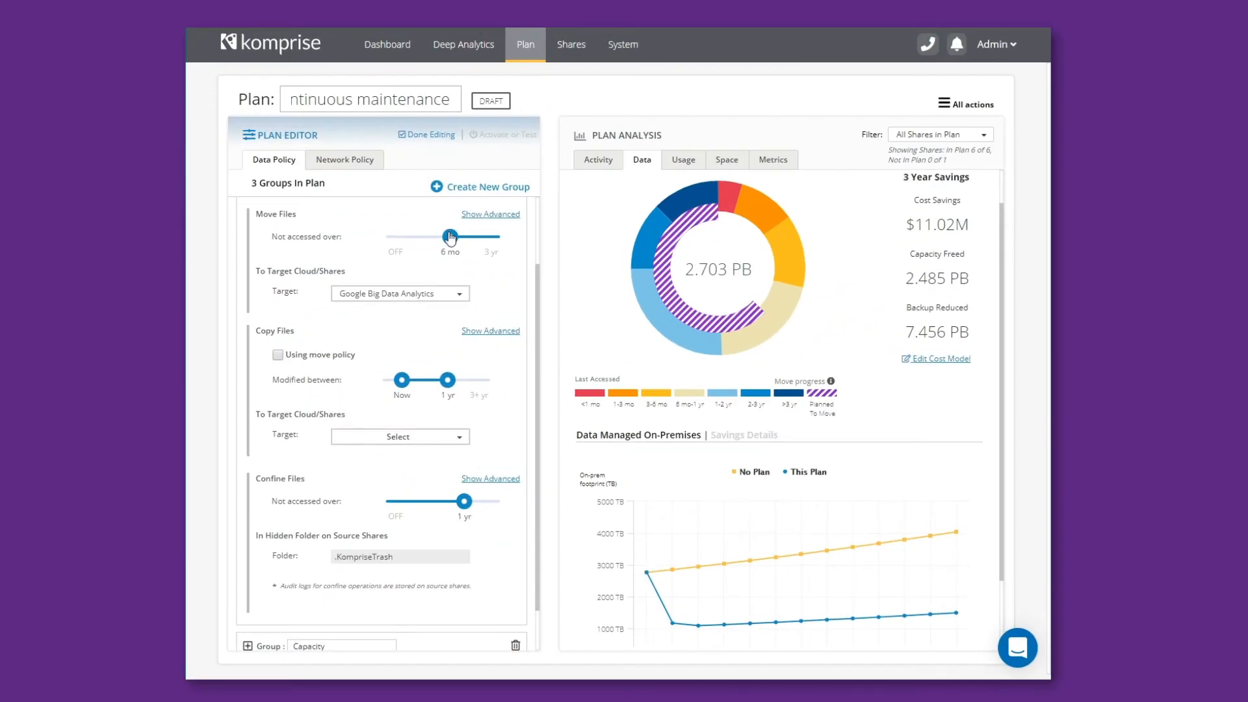
Try move thresholds from 3 months to 2 years, settle on 2 years, and finish editing
left_click_drag(450, 237, 436, 237)
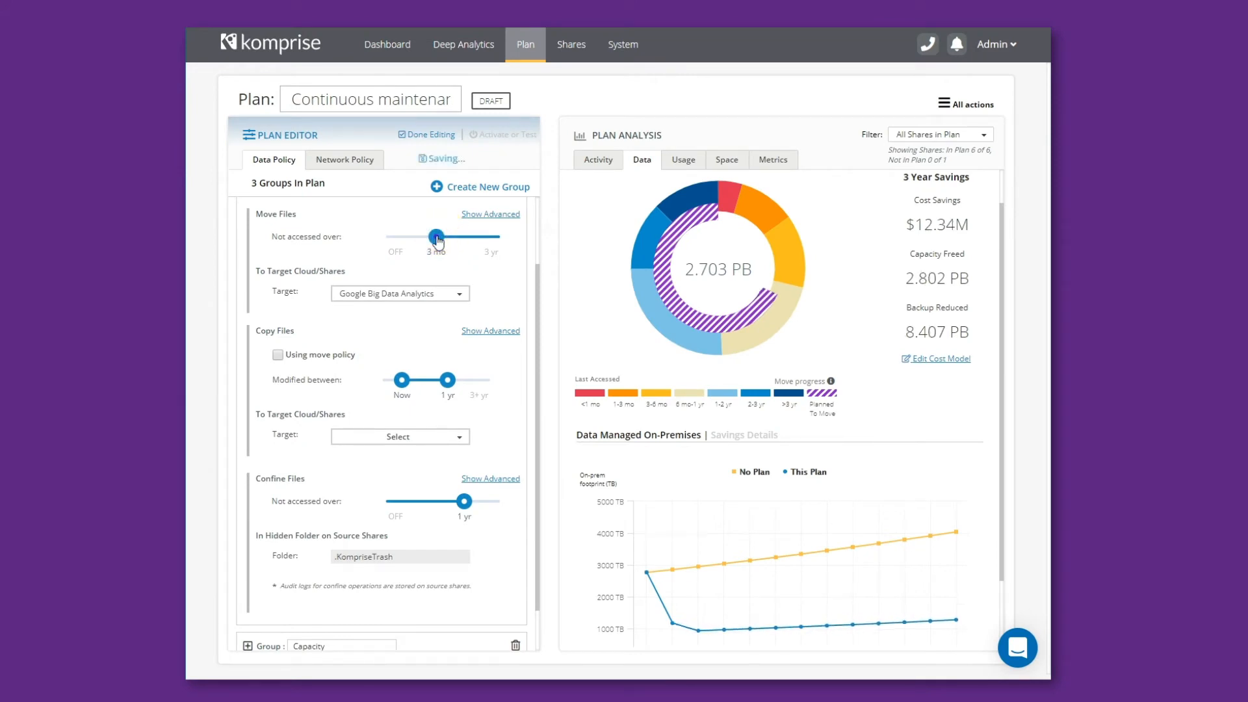
left_click_drag(436, 238, 482, 238)
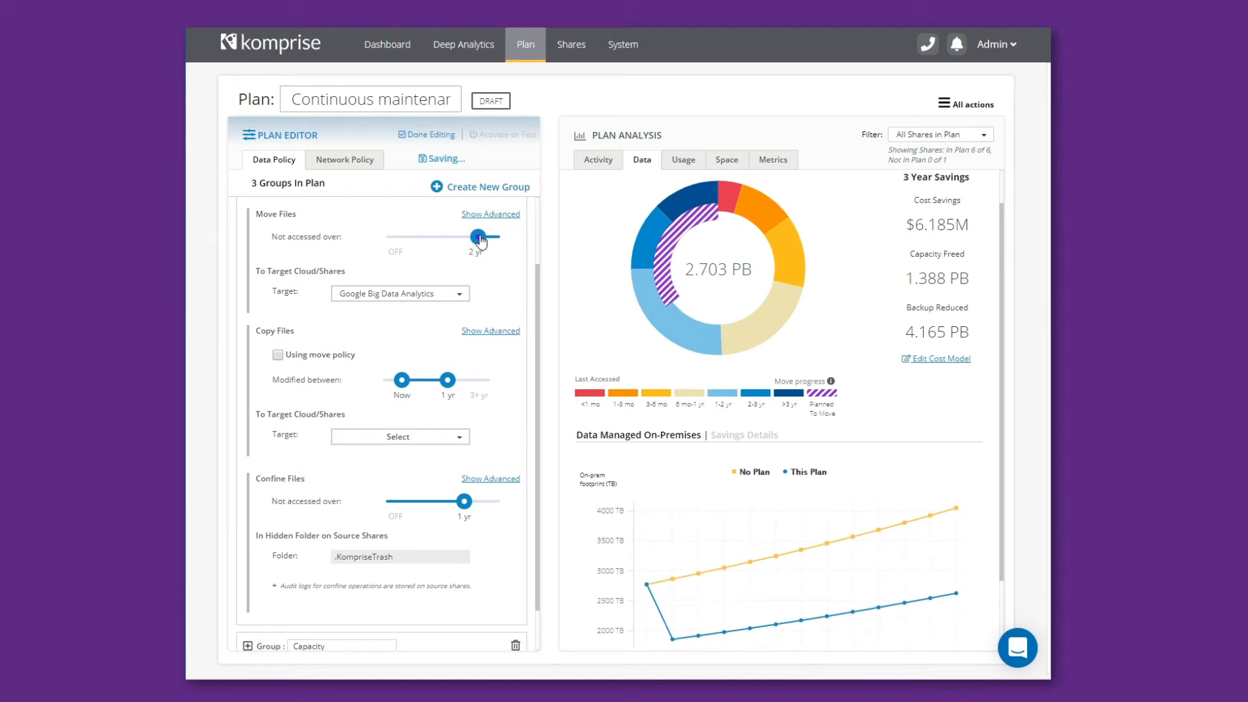
left_click_drag(478, 237, 464, 236)
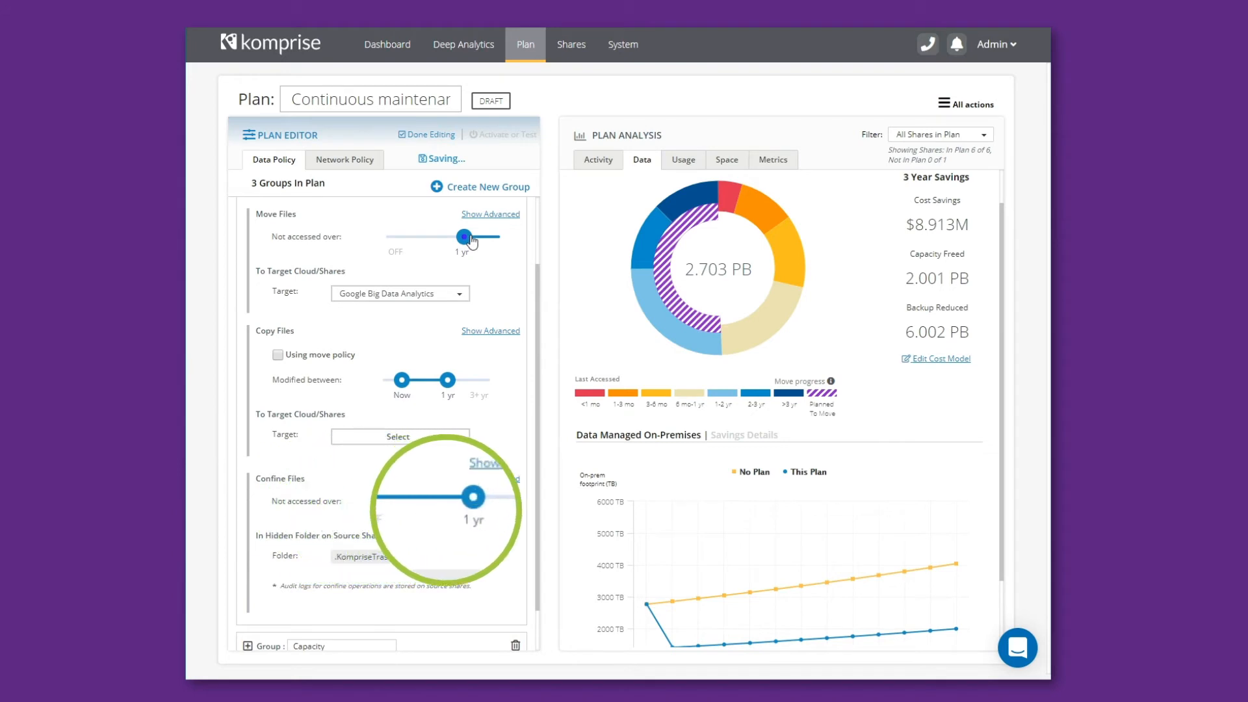
left_click_drag(465, 237, 448, 237)
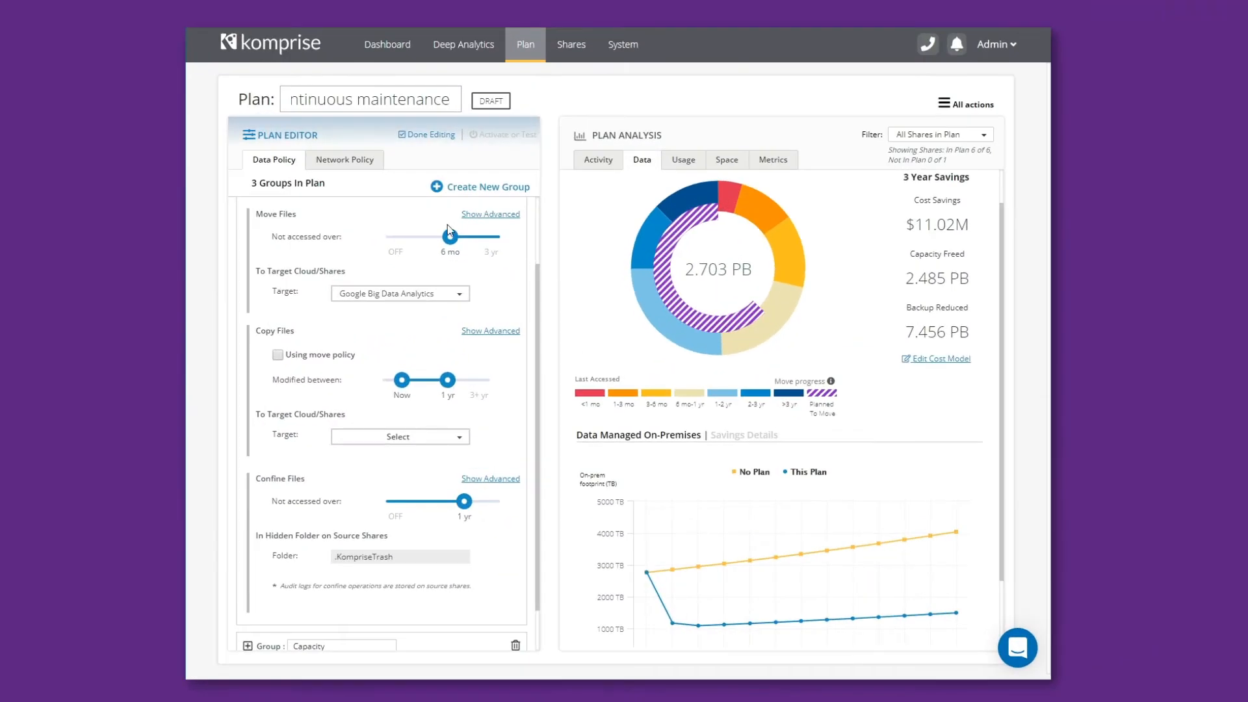
left_click_drag(448, 237, 436, 237)
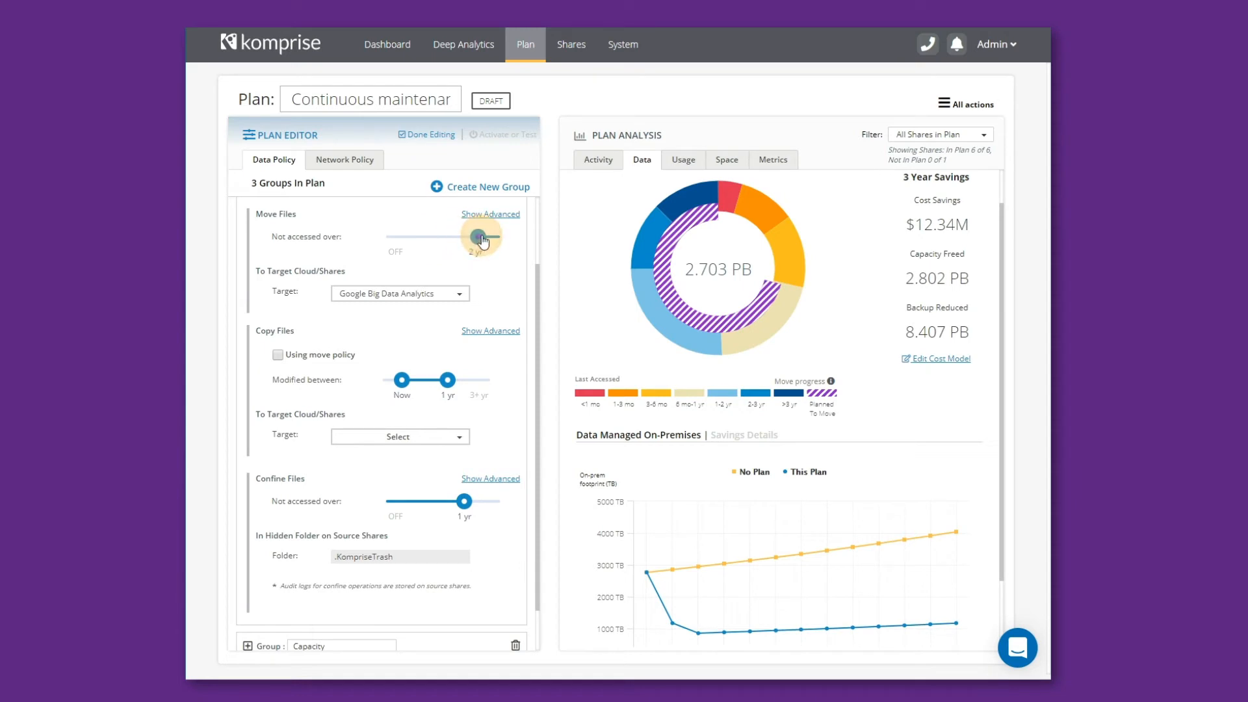
left_click_drag(483, 236, 478, 235)
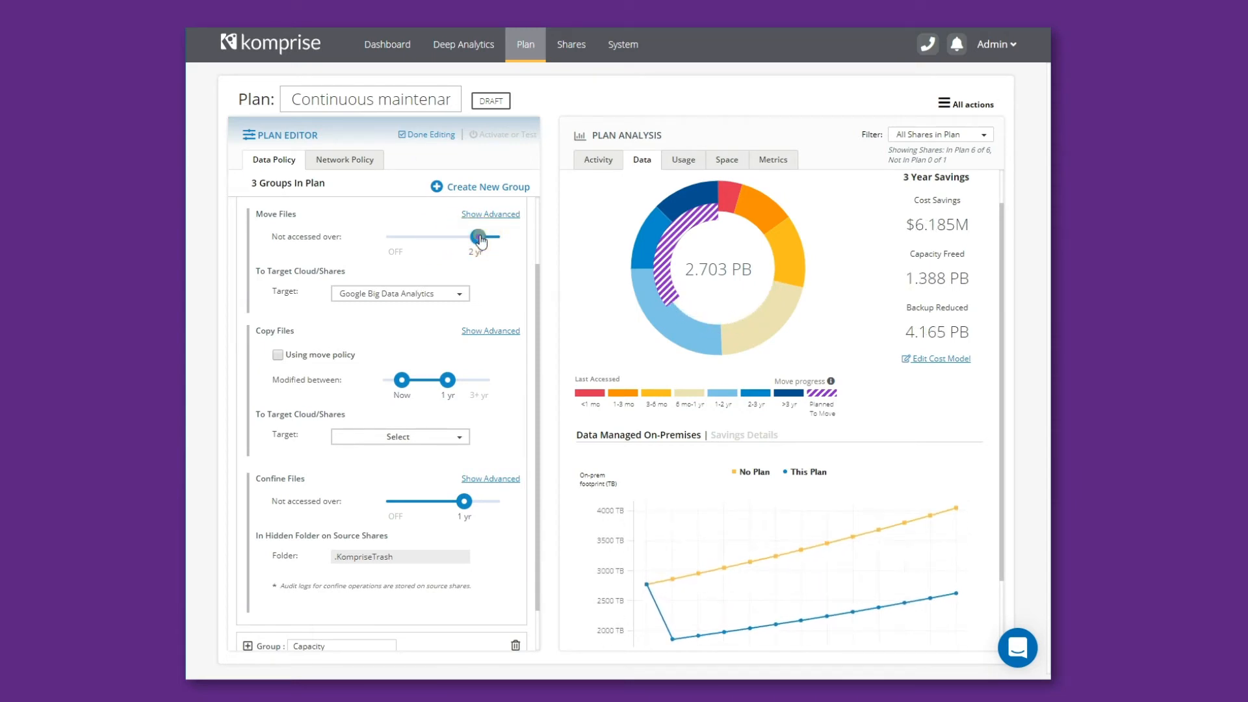
left_click(427, 134)
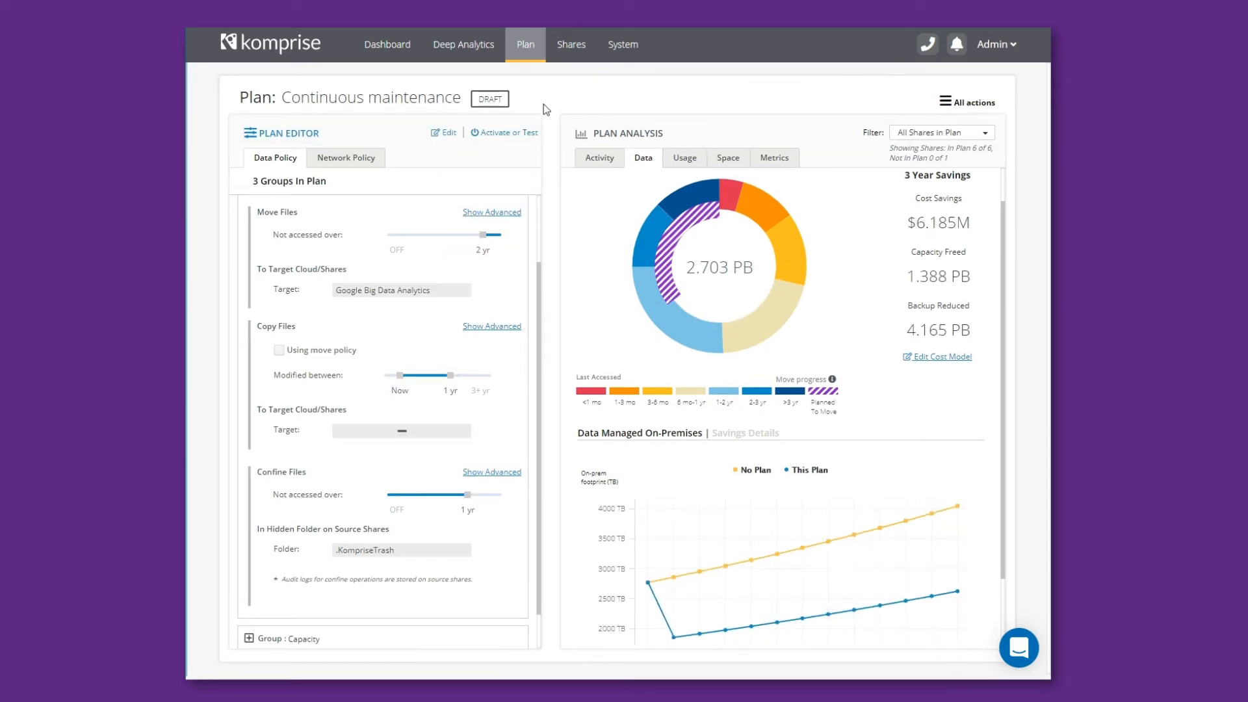
Put the Continuous maintenance plan back into edit mode from the Plan Editor header
left_click(443, 133)
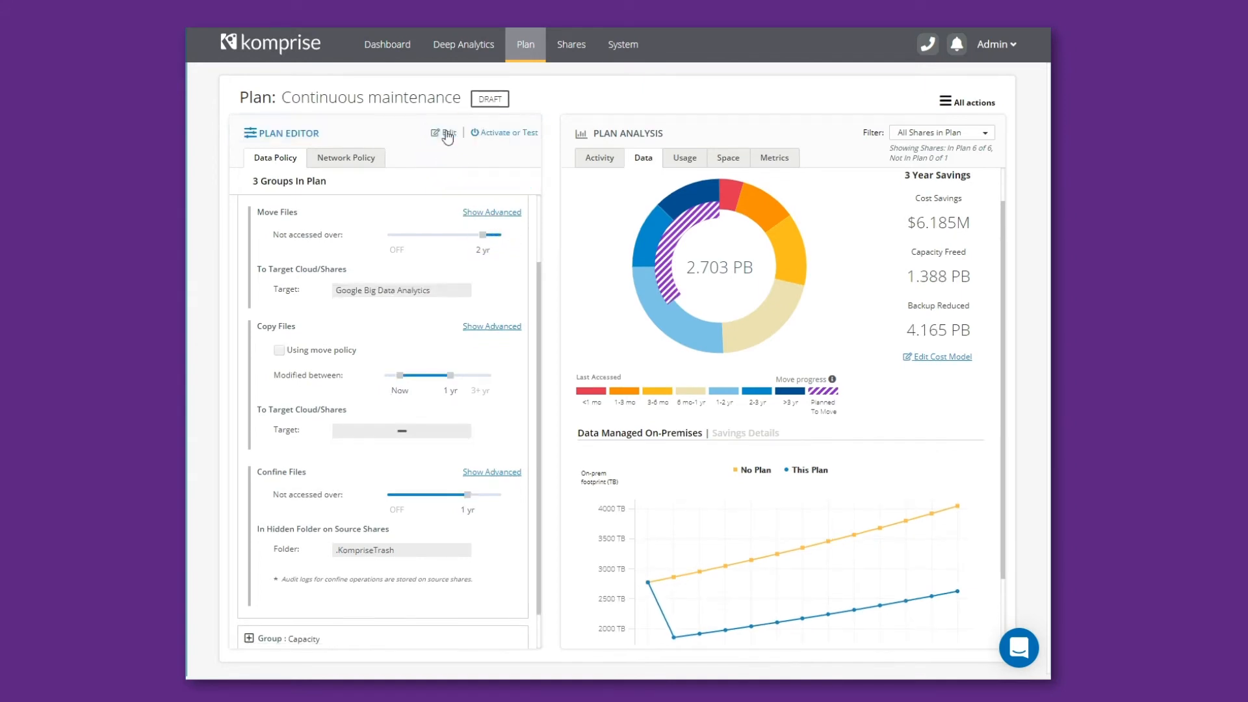
left_click(442, 132)
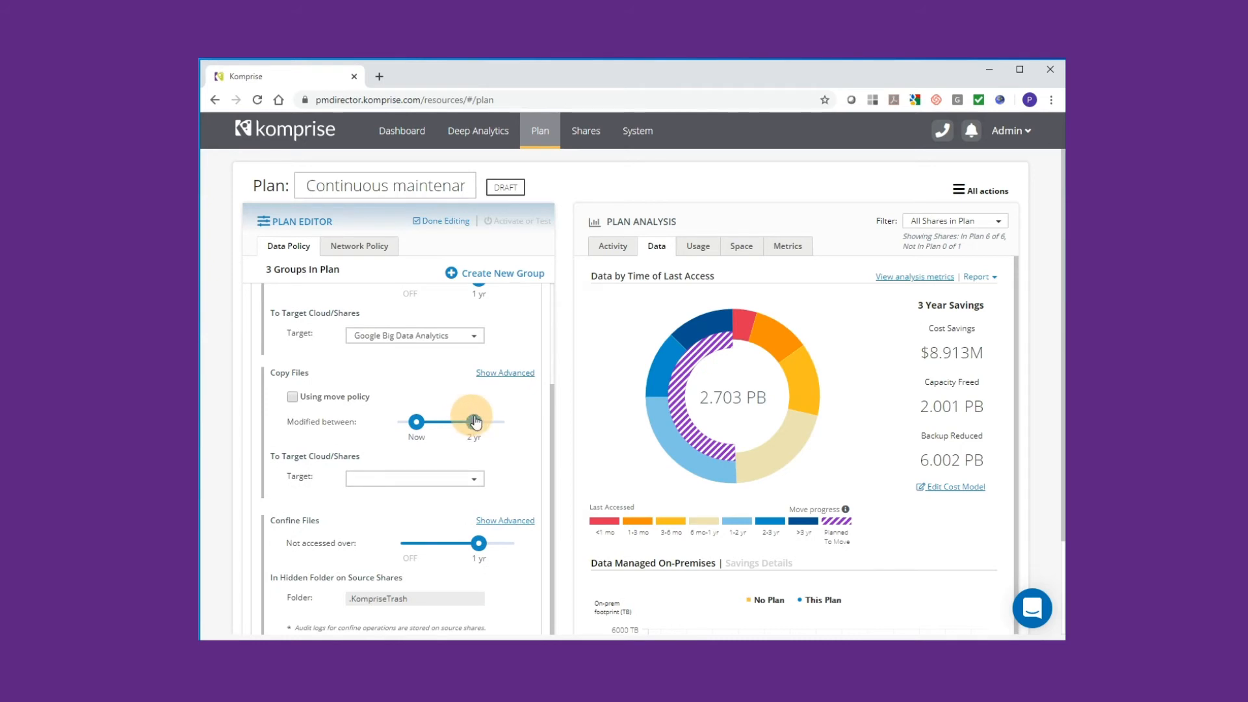
Make AWS/Research/Copy the copy policy's target
left_click(413, 477)
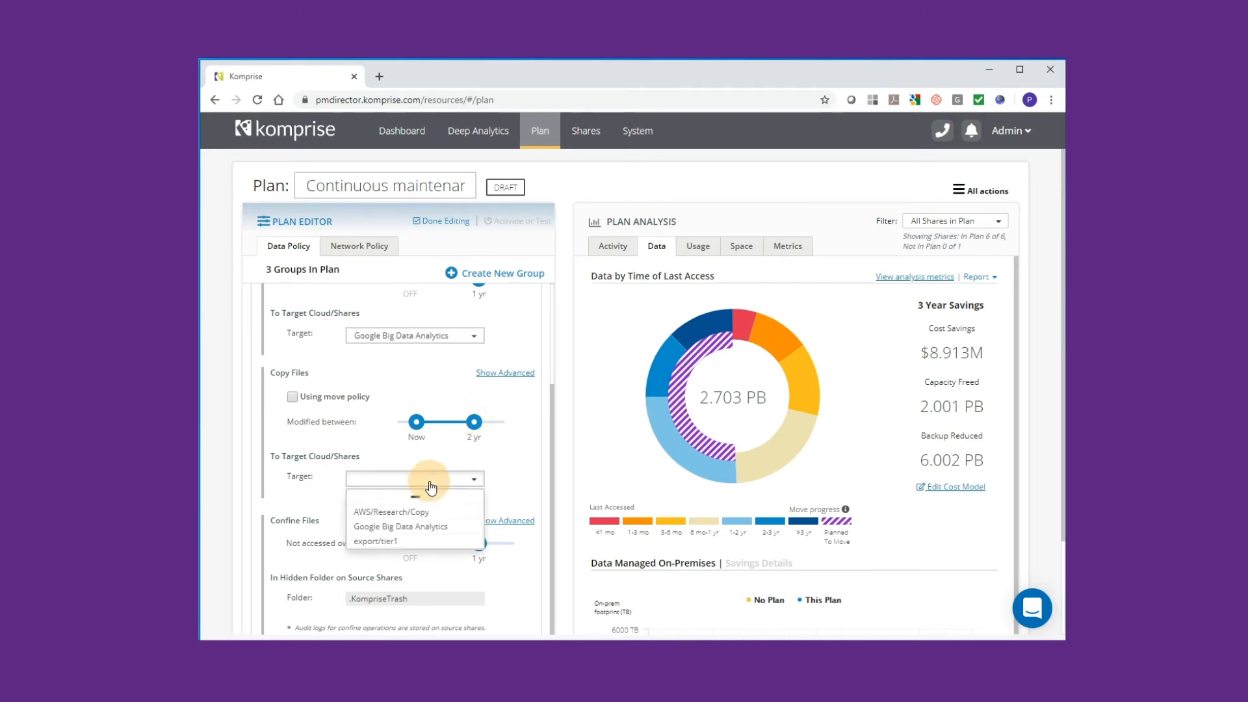
left_click(391, 511)
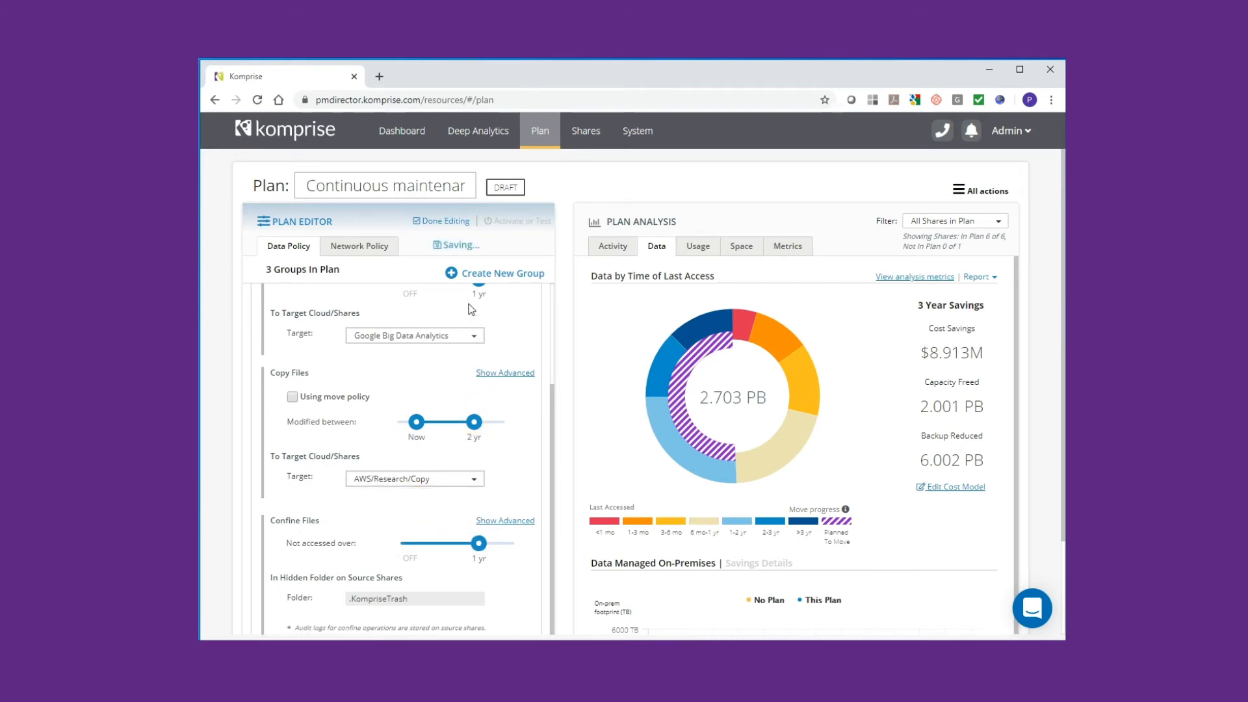
left_click(440, 220)
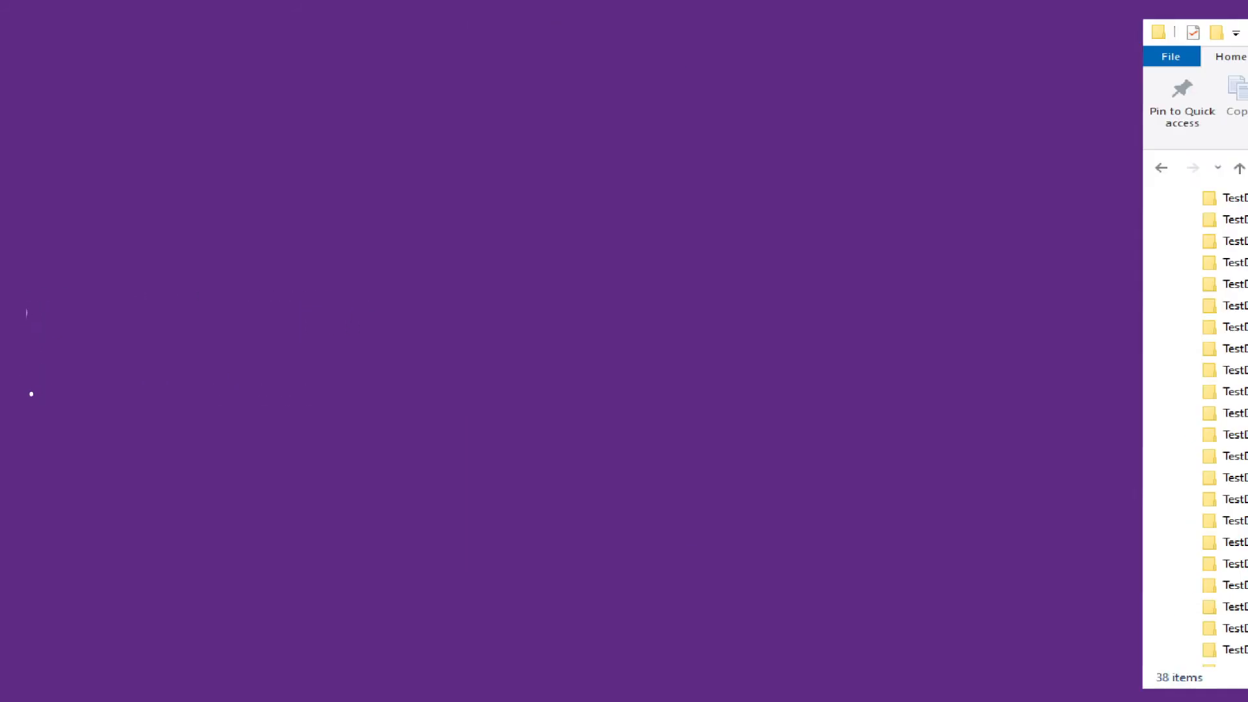
Bring up the File Explorer window listing the 38 test data folders
left_click(546, 340)
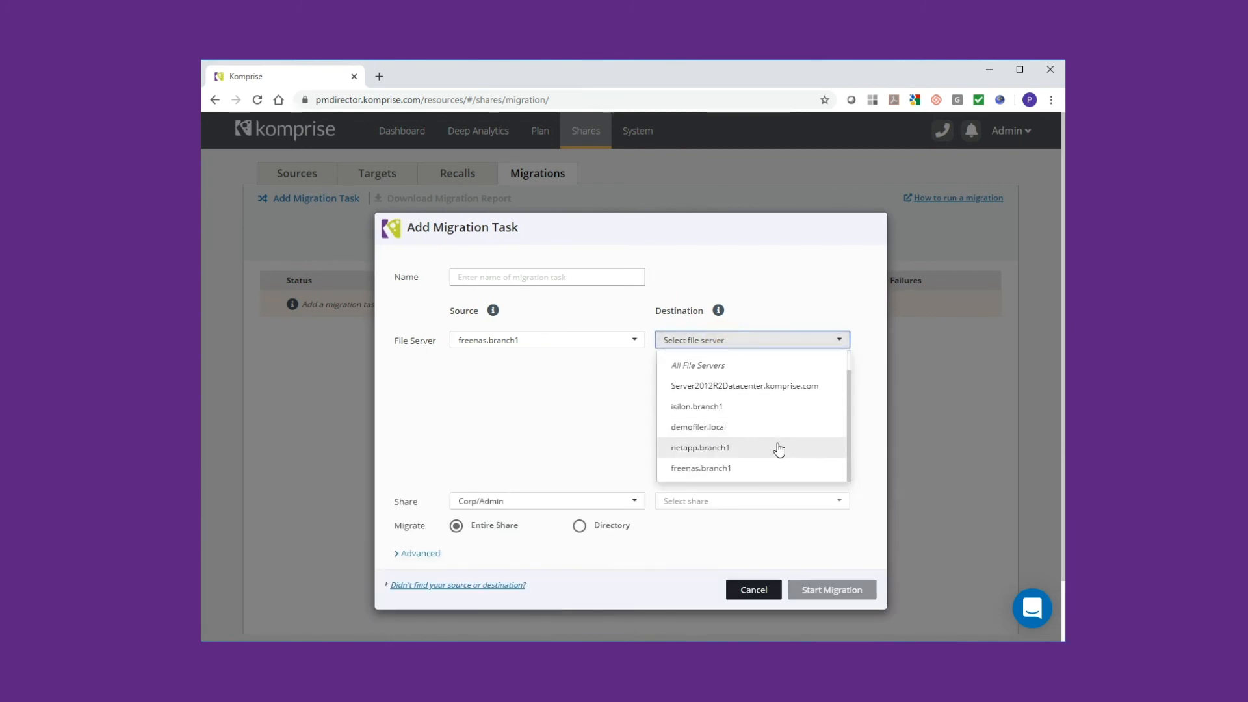
Choose netapp.branch1 as the migration destination and name the task freenas.branch1
left_click(700, 447)
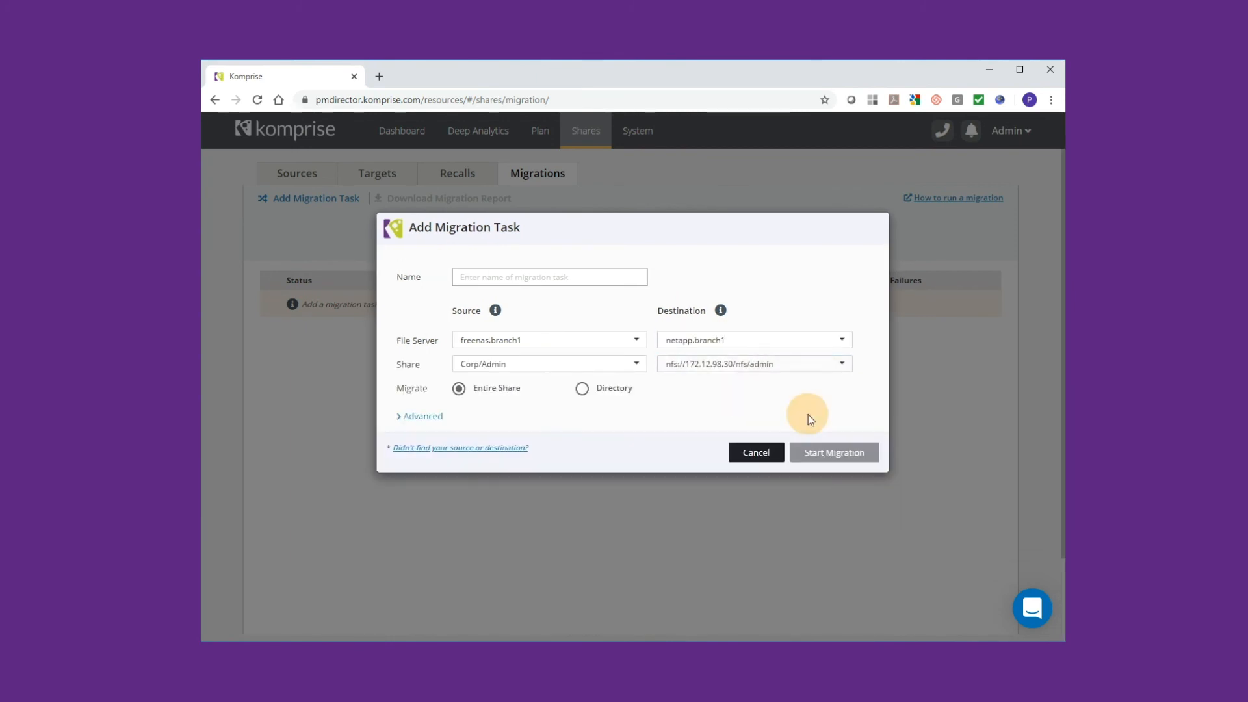
type("freenas.branch1")
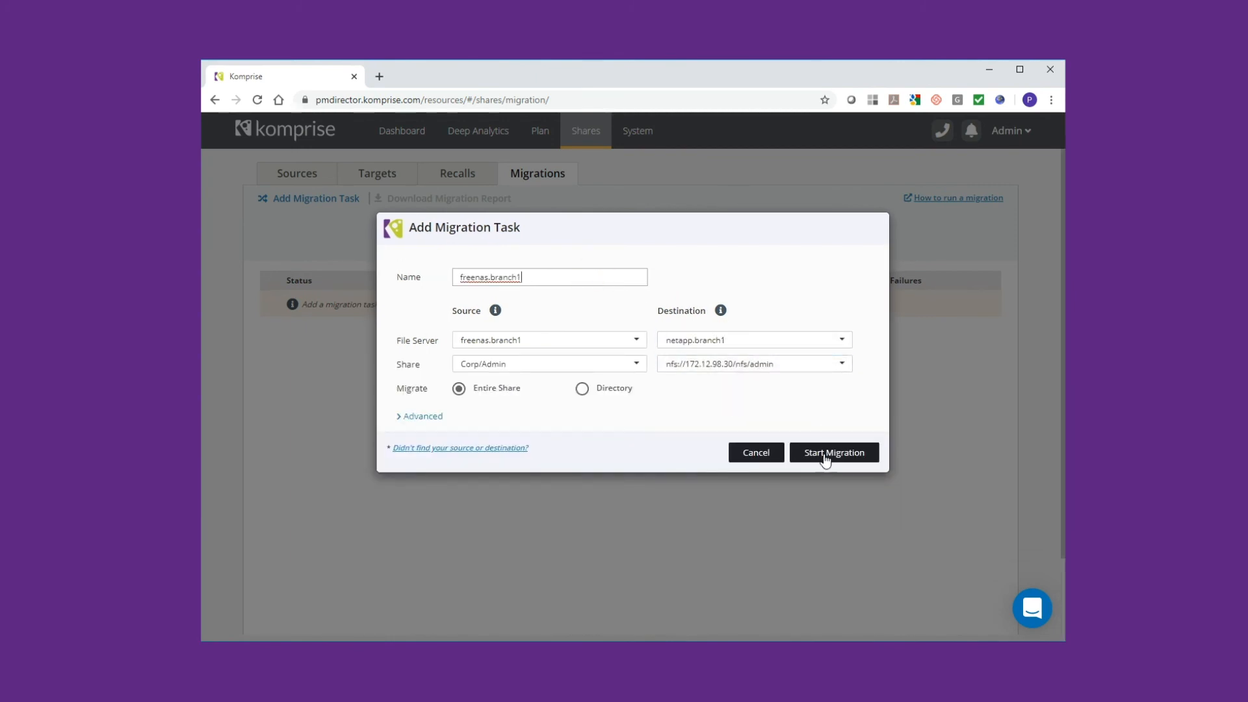